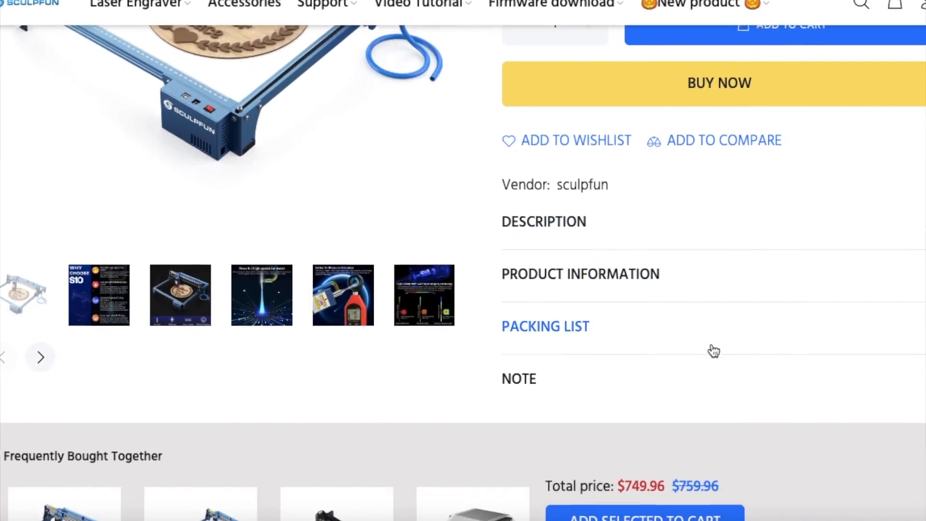
pyautogui.scroll(-3)
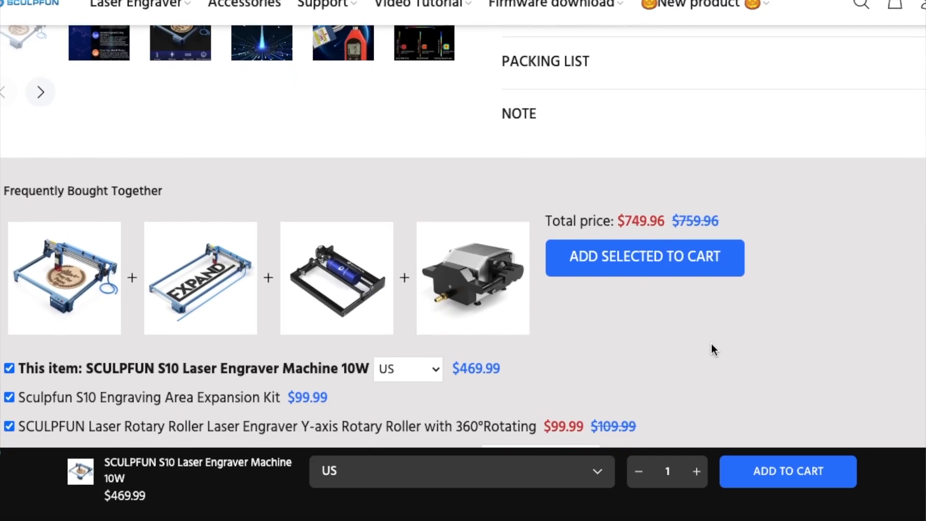